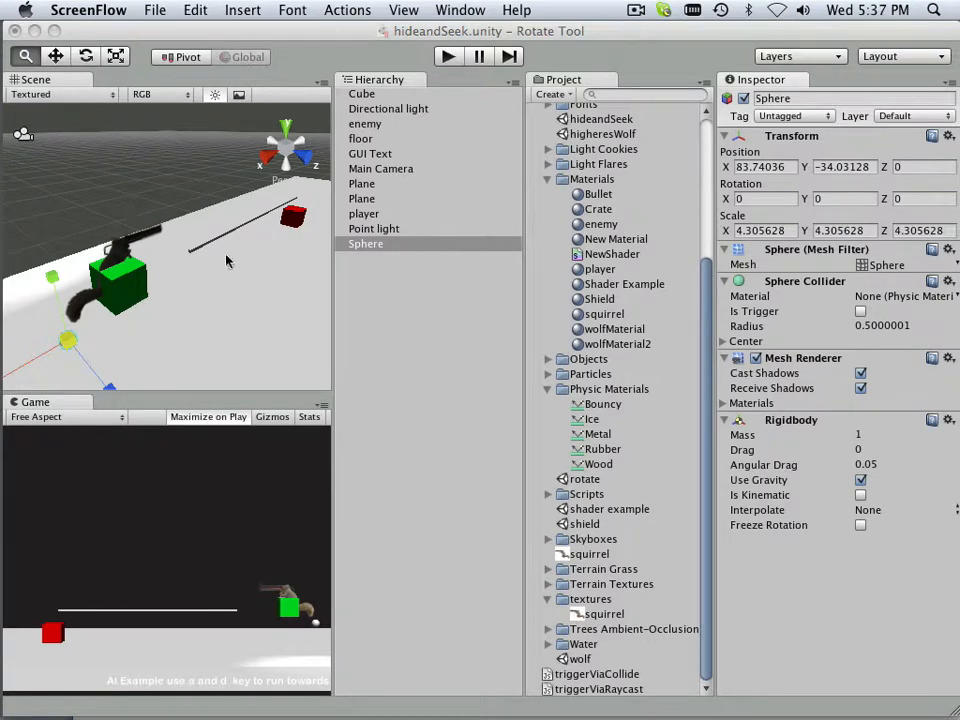
{"action": "mouse_move", "coordinate": [396, 276]}
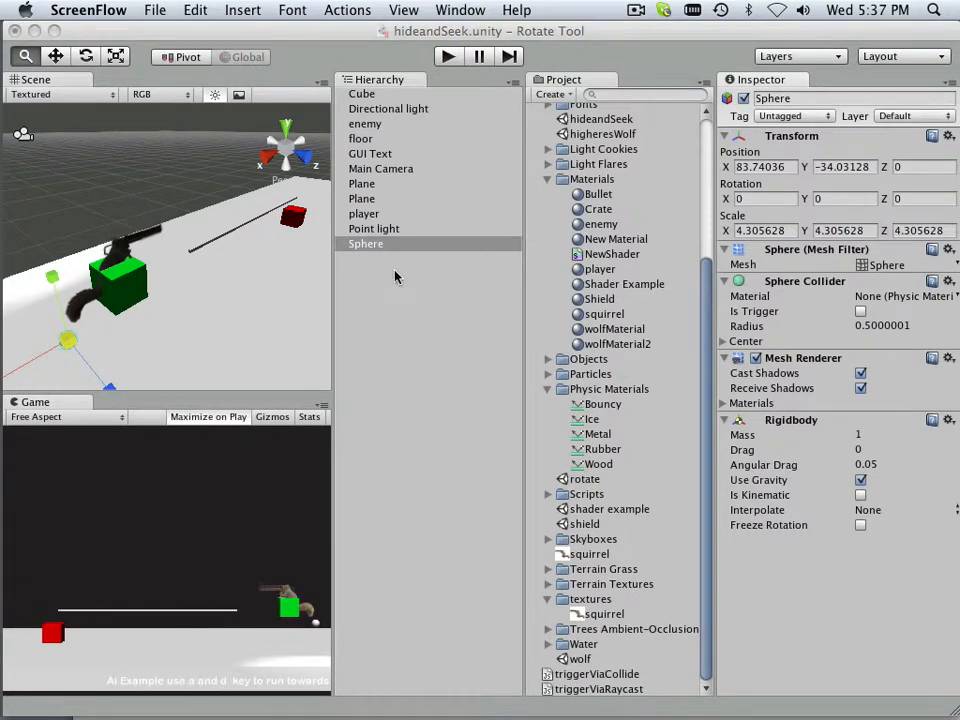
{"action": "mouse_move", "coordinate": [336, 276]}
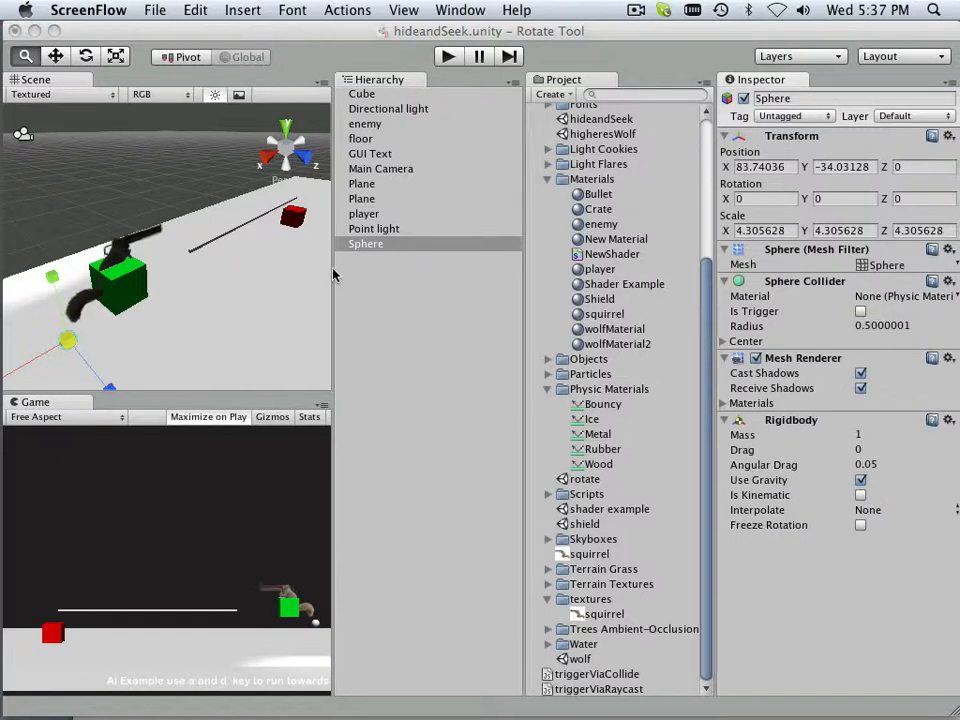
{"action": "mouse_move", "coordinate": [332, 272]}
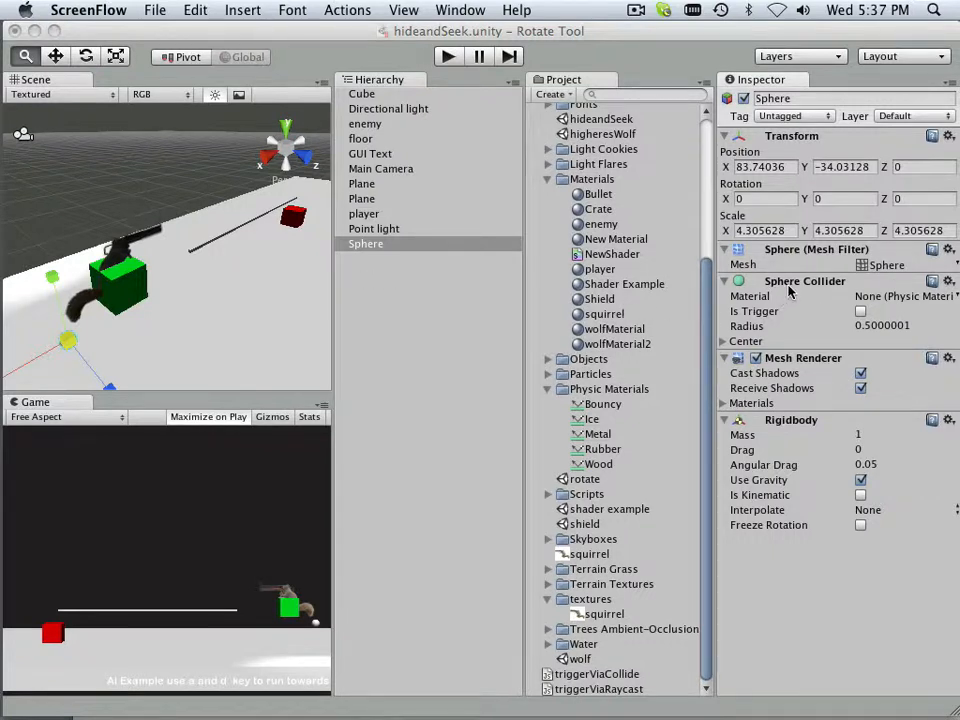
Remove the Sphere's Mesh Renderer and Mesh Filter, leaving only its collider and rigidbody, then select the floor.
{"action": "left_click", "coordinate": [932, 356]}
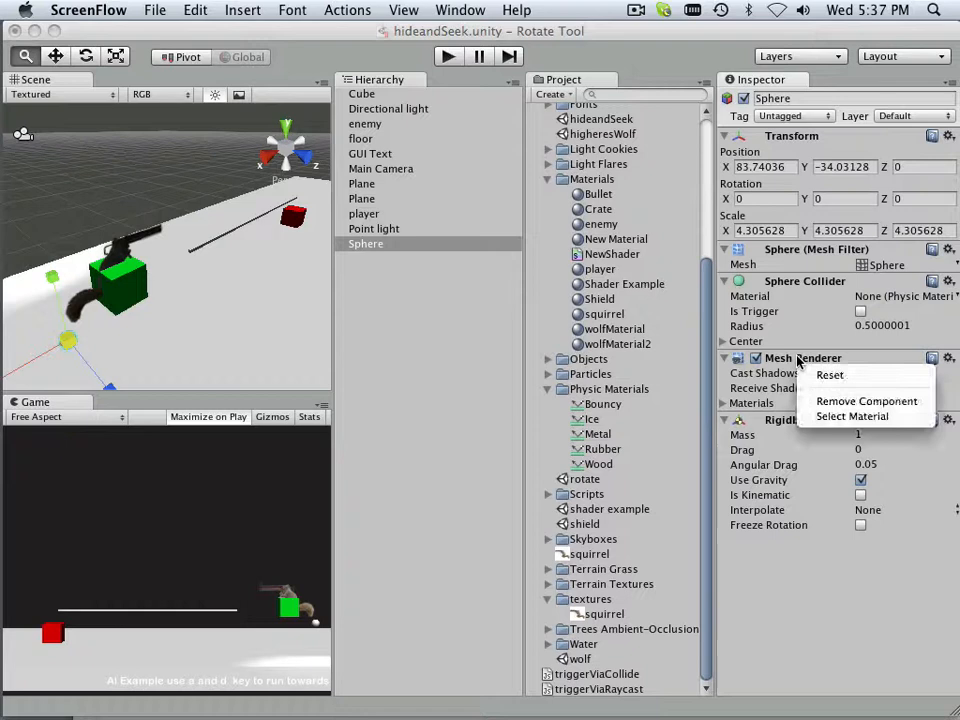
{"action": "mouse_move", "coordinate": [850, 400]}
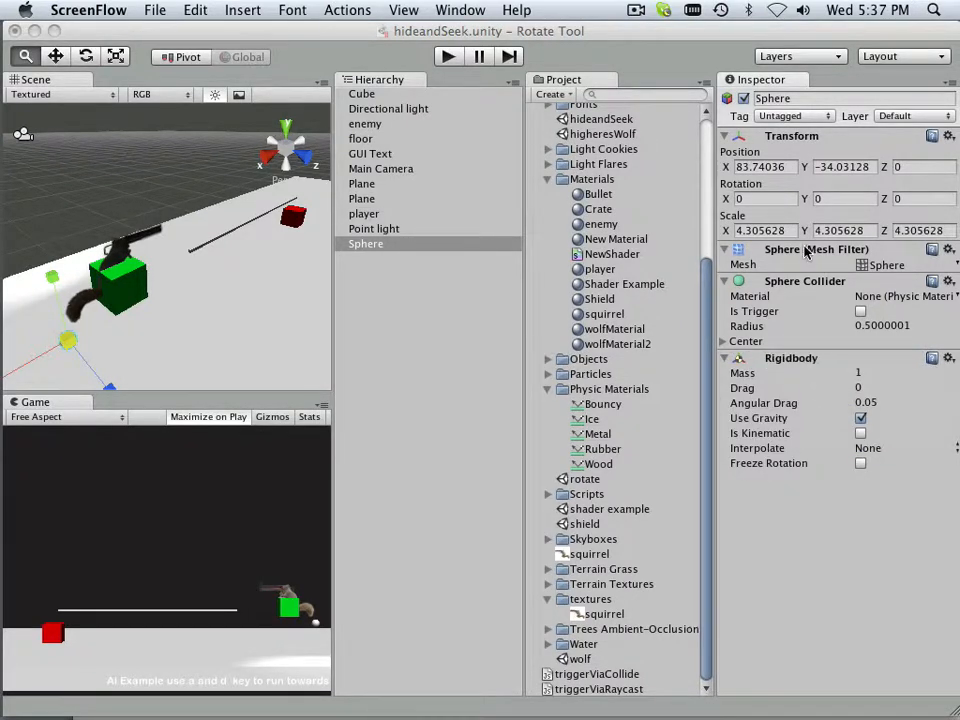
{"action": "left_click", "coordinate": [948, 248]}
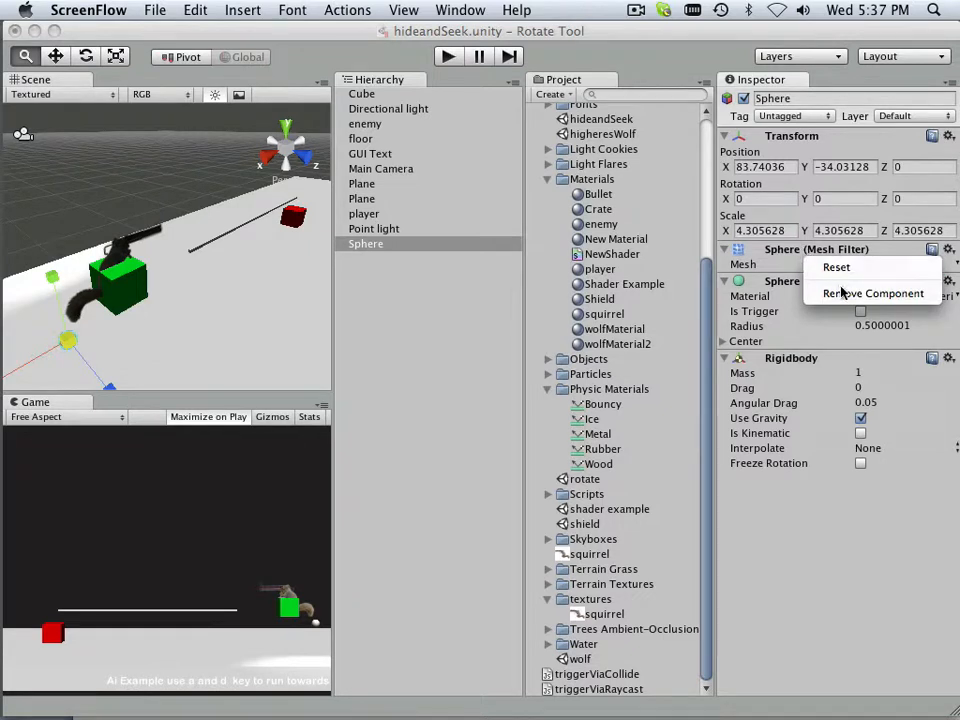
{"action": "left_click", "coordinate": [872, 292]}
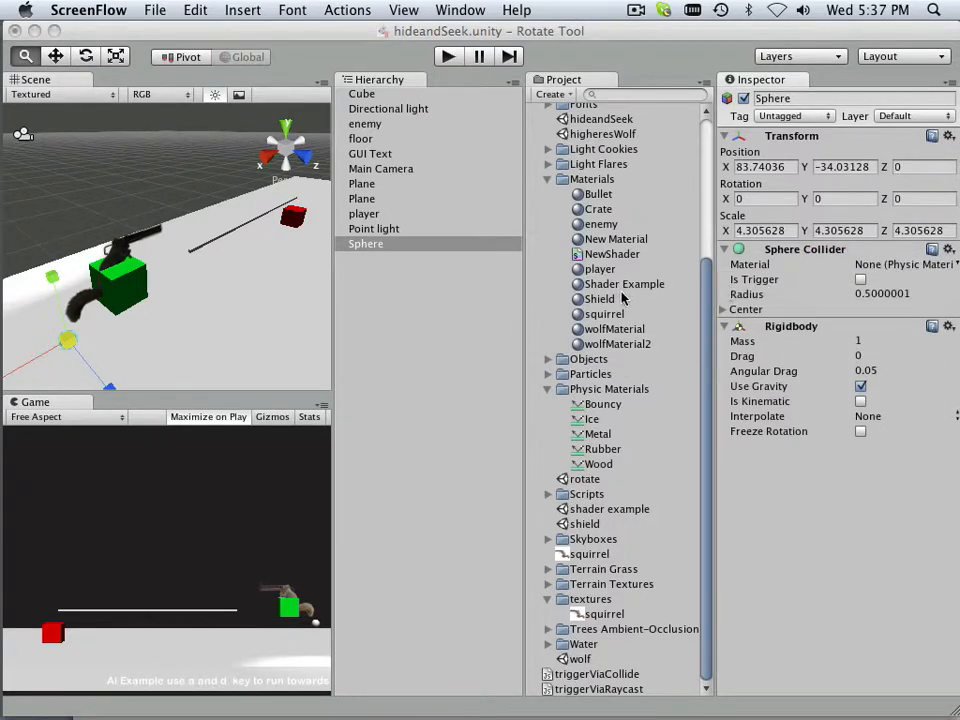
{"action": "mouse_move", "coordinate": [470, 296]}
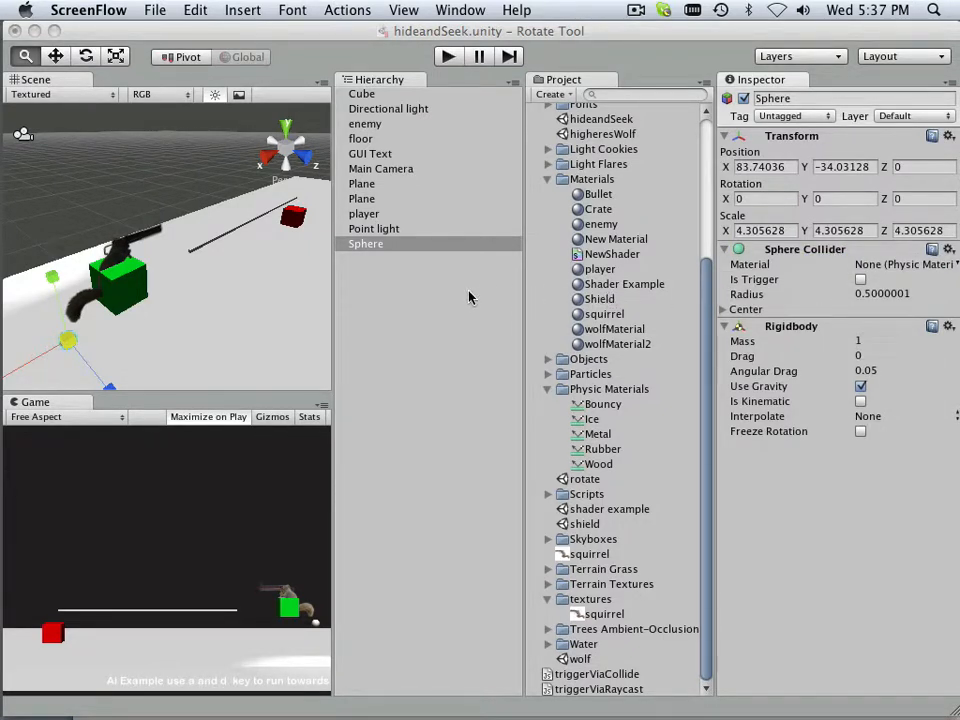
{"action": "left_click", "coordinate": [360, 138]}
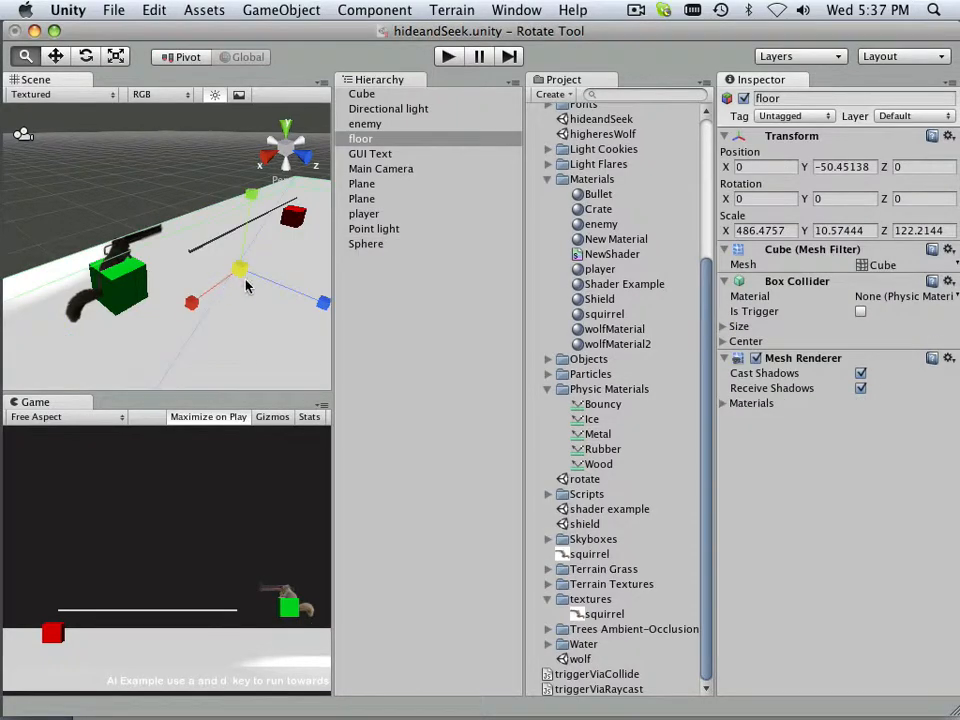
Remove the player's Mesh Renderer so its green cube no longer draws, leaving the gun model visible.
{"action": "left_click", "coordinate": [364, 214]}
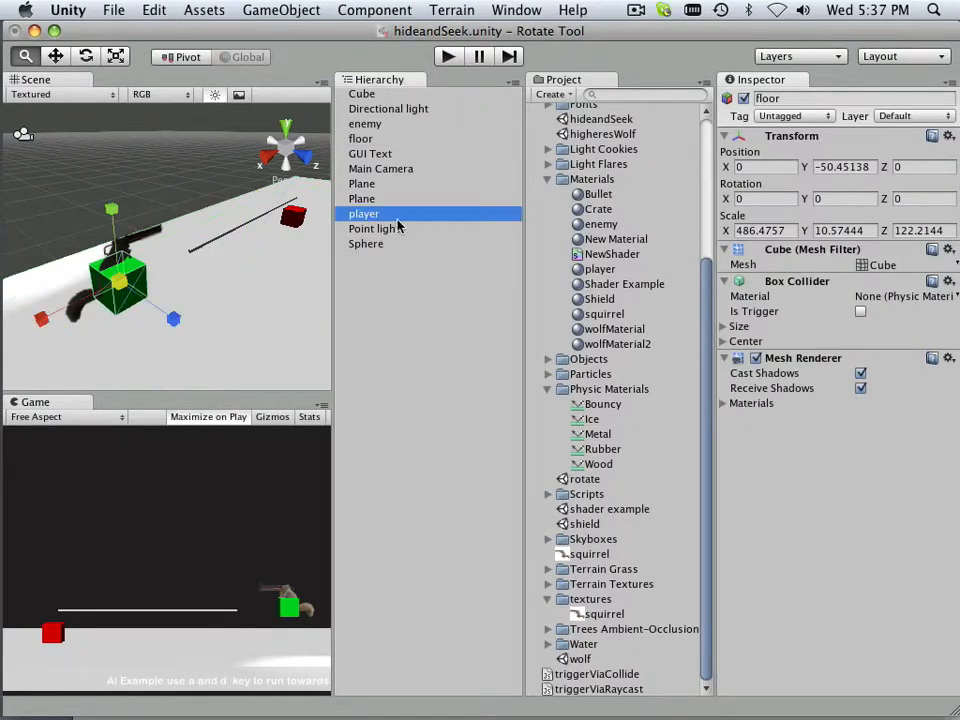
{"action": "left_click", "coordinate": [364, 212]}
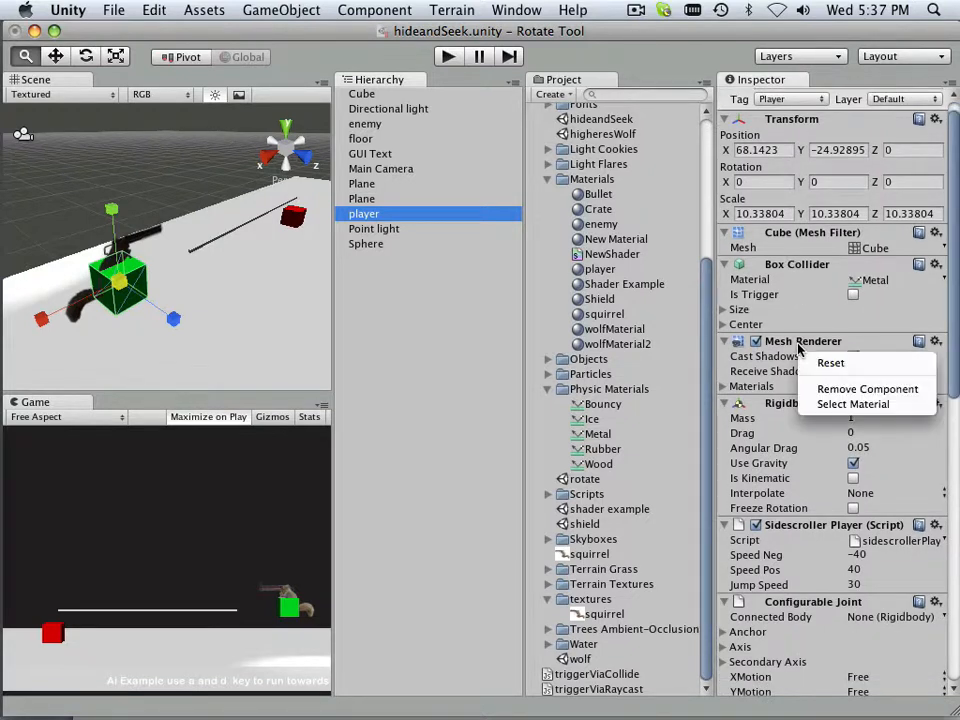
{"action": "left_click", "coordinate": [868, 388]}
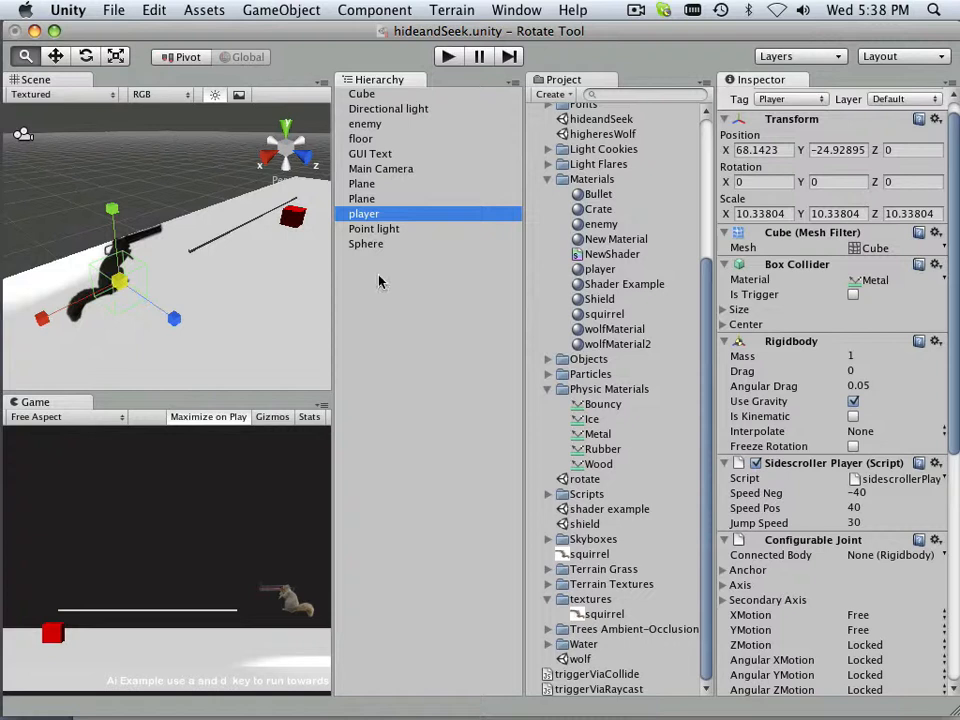
{"action": "mouse_move", "coordinate": [370, 198]}
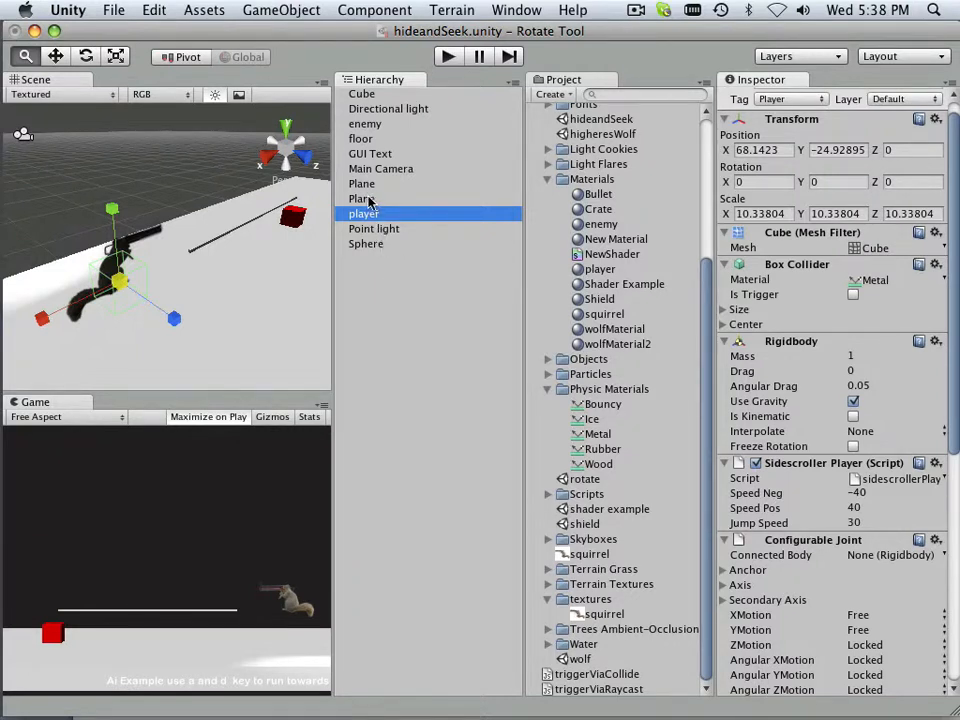
Nest one Plane inside the squirrel Plane and inspect the squirrel Plane and player objects.
{"action": "left_click", "coordinate": [362, 184]}
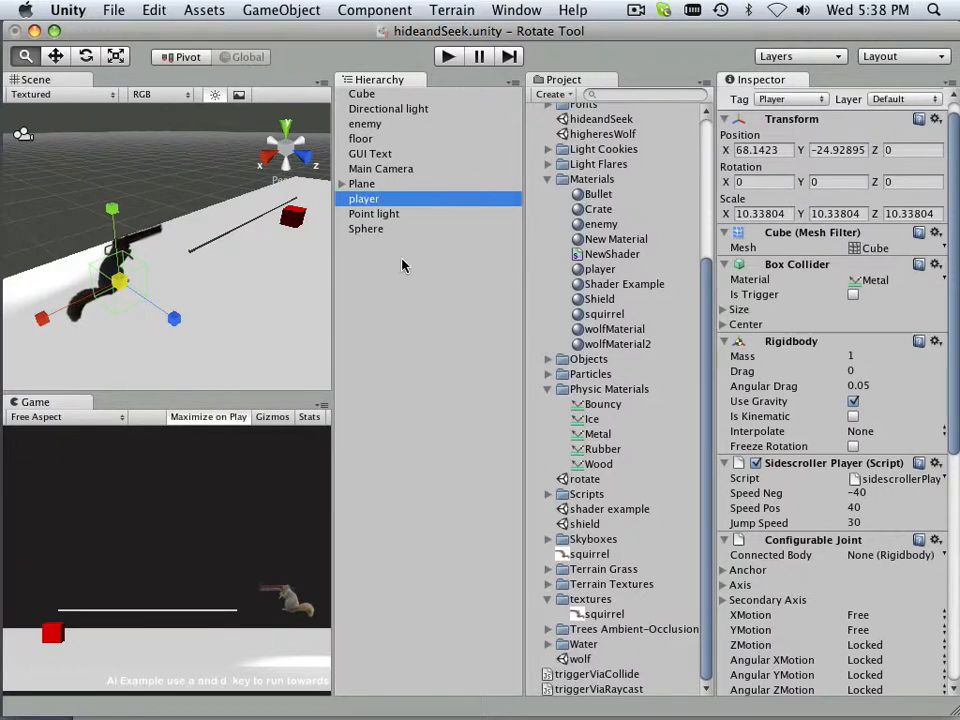
{"action": "left_click", "coordinate": [360, 184]}
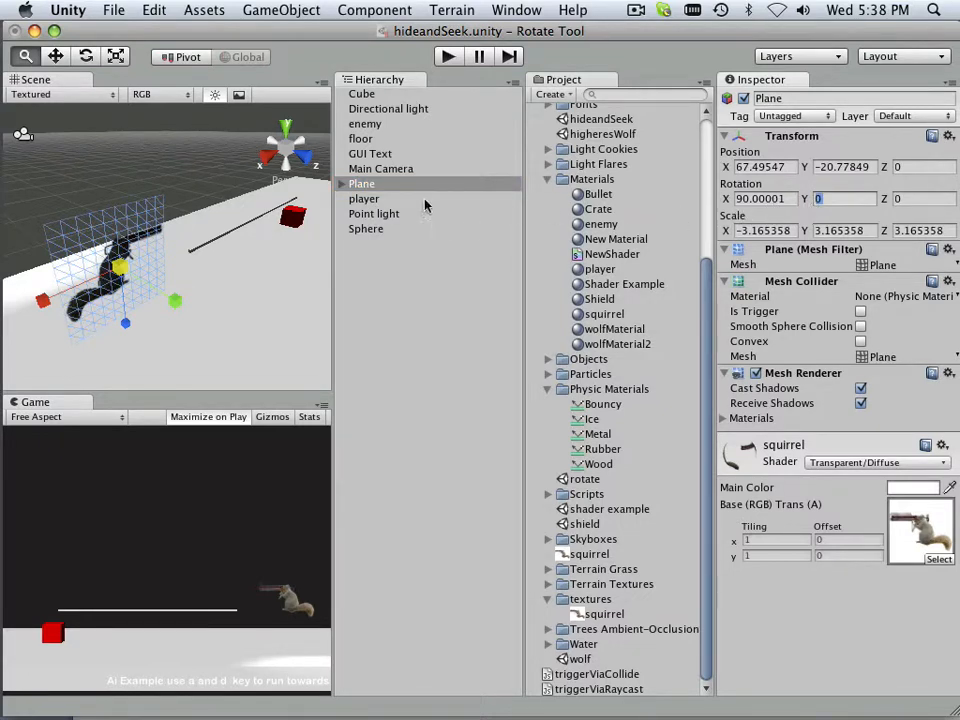
{"action": "mouse_move", "coordinate": [364, 228]}
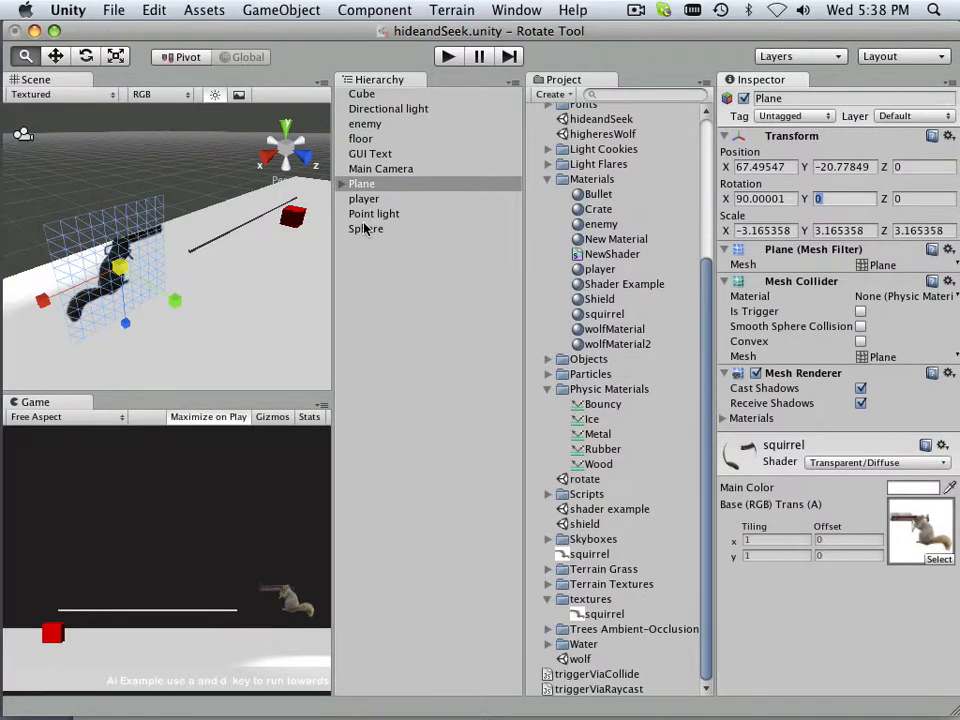
{"action": "left_click", "coordinate": [364, 198]}
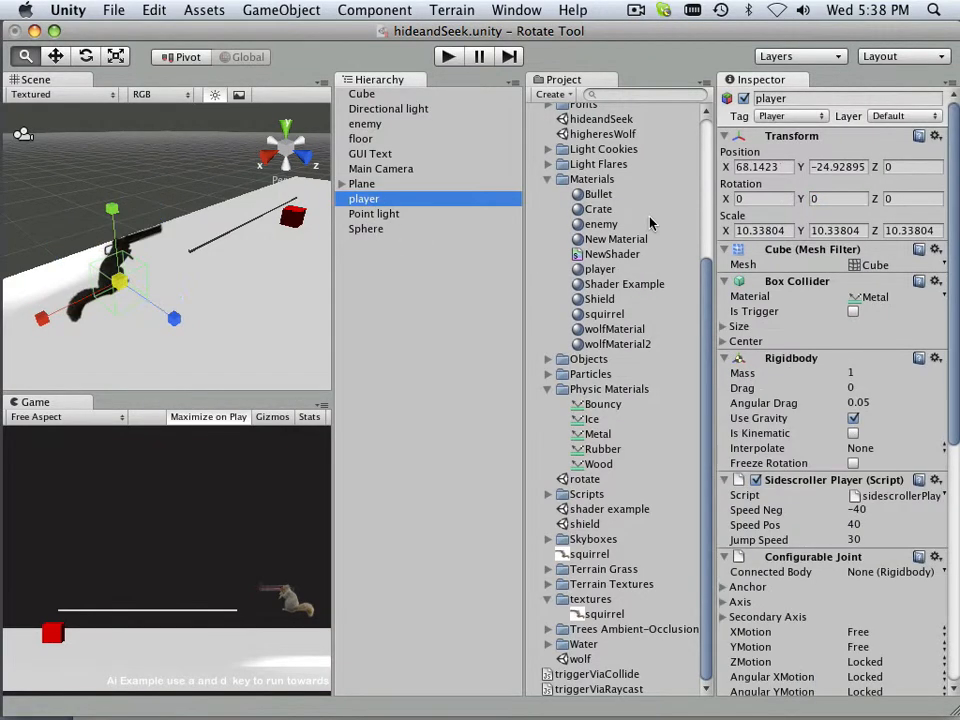
{"action": "left_click", "coordinate": [362, 184]}
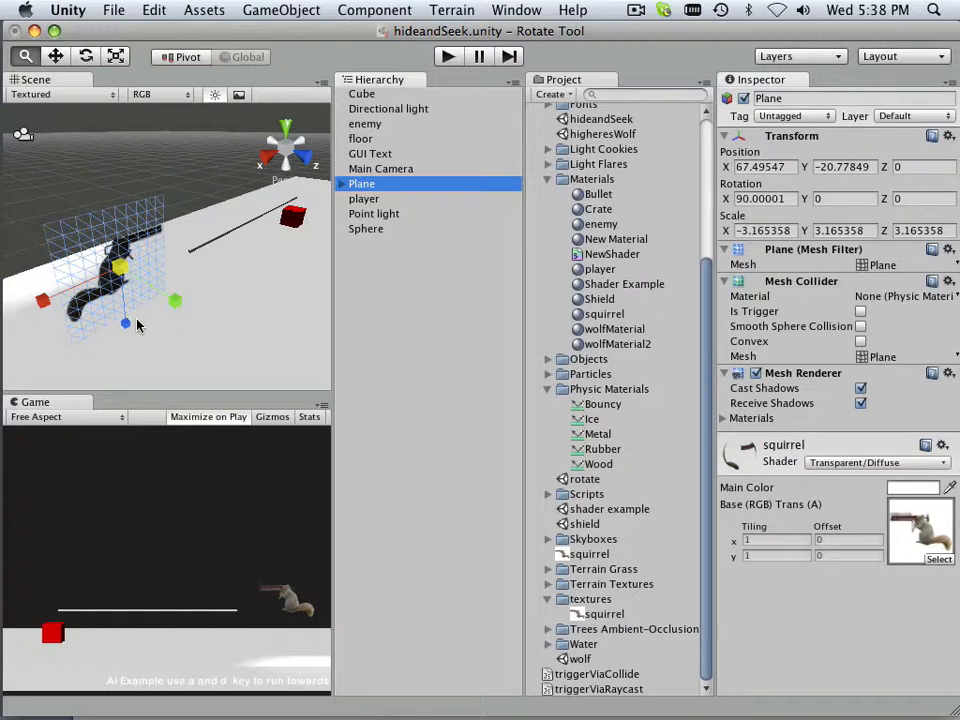
{"action": "mouse_move", "coordinate": [182, 290]}
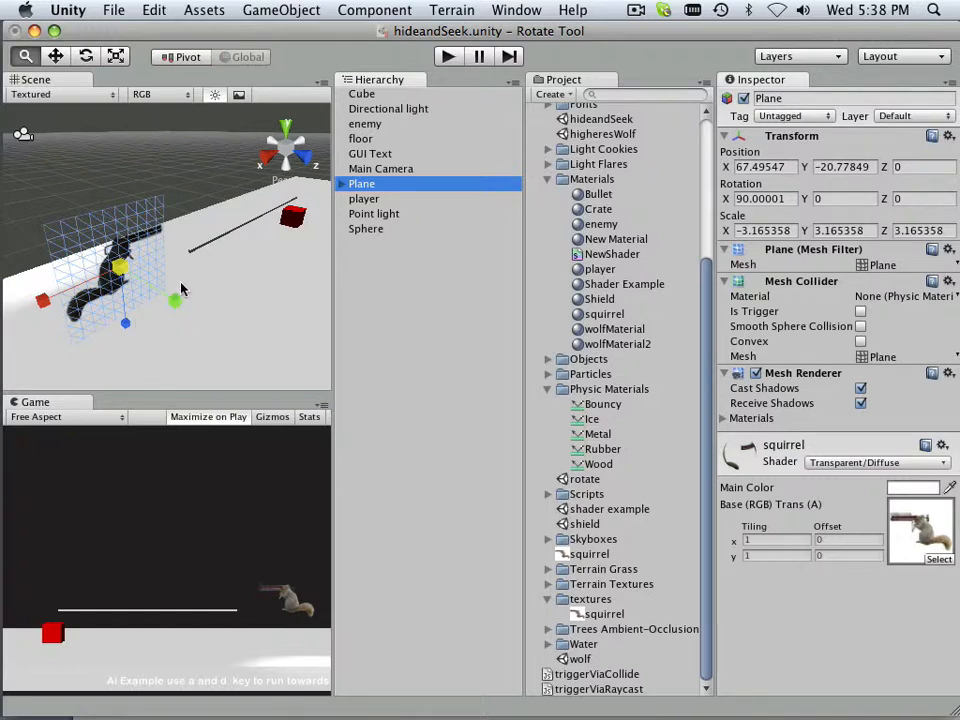
{"action": "mouse_move", "coordinate": [398, 220]}
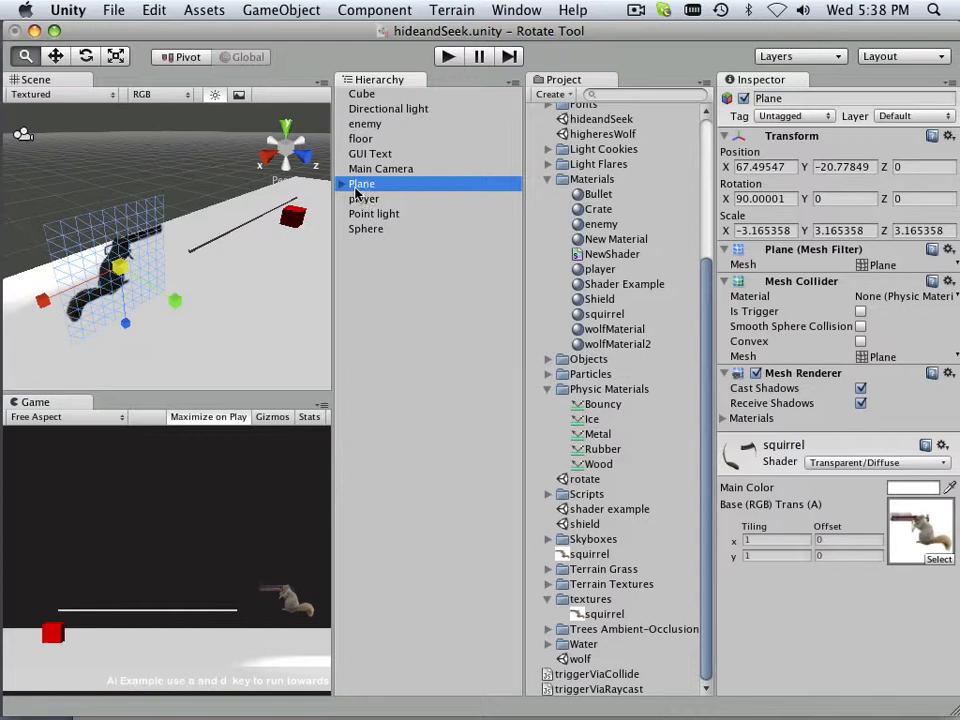
{"action": "mouse_move", "coordinate": [364, 210]}
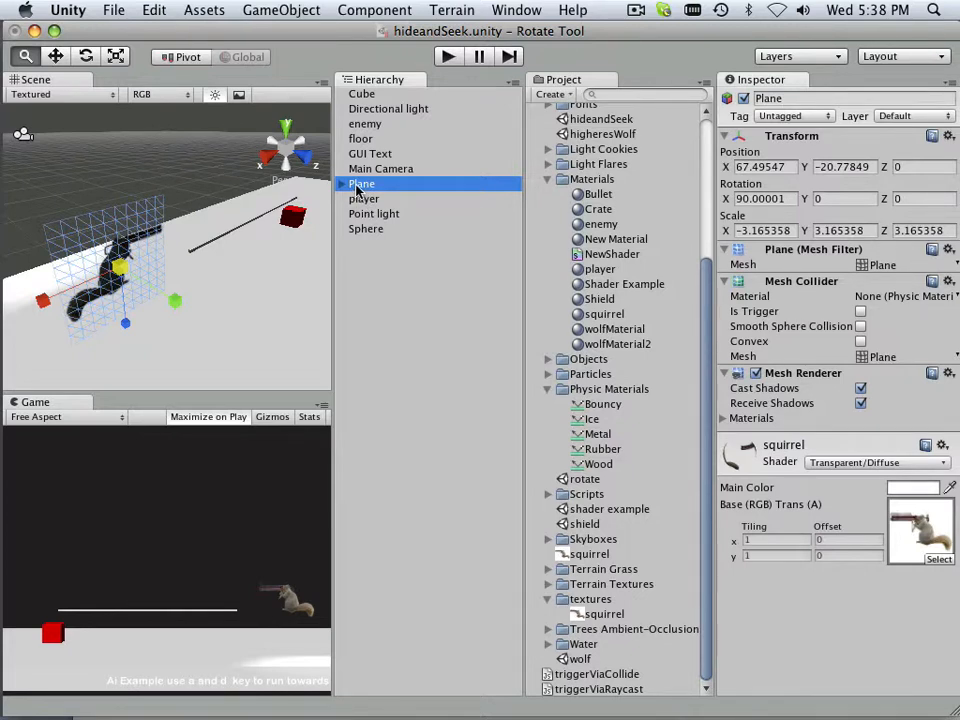
Make the squirrel Plane a child of the player and expand the player to show it nested.
{"action": "left_click", "coordinate": [364, 184]}
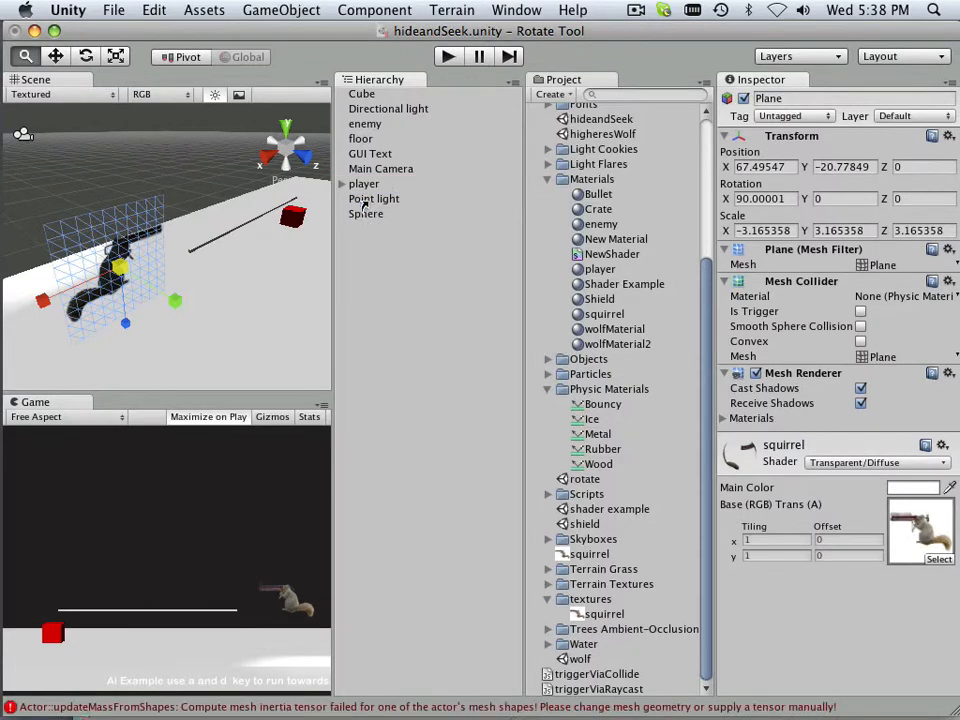
{"action": "left_click", "coordinate": [376, 198]}
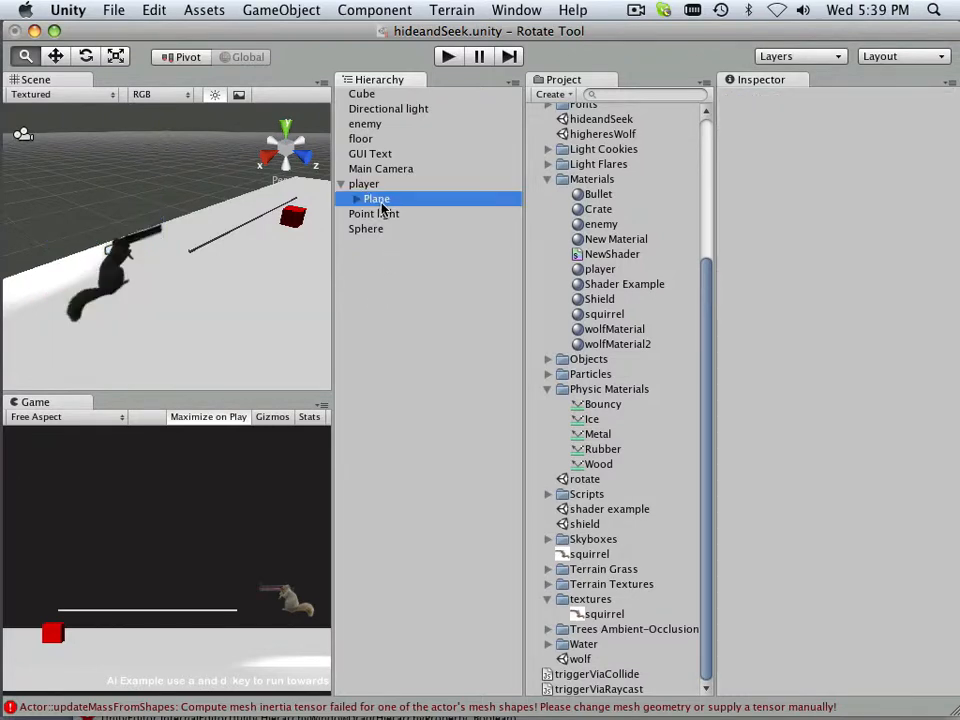
{"action": "left_click", "coordinate": [376, 198]}
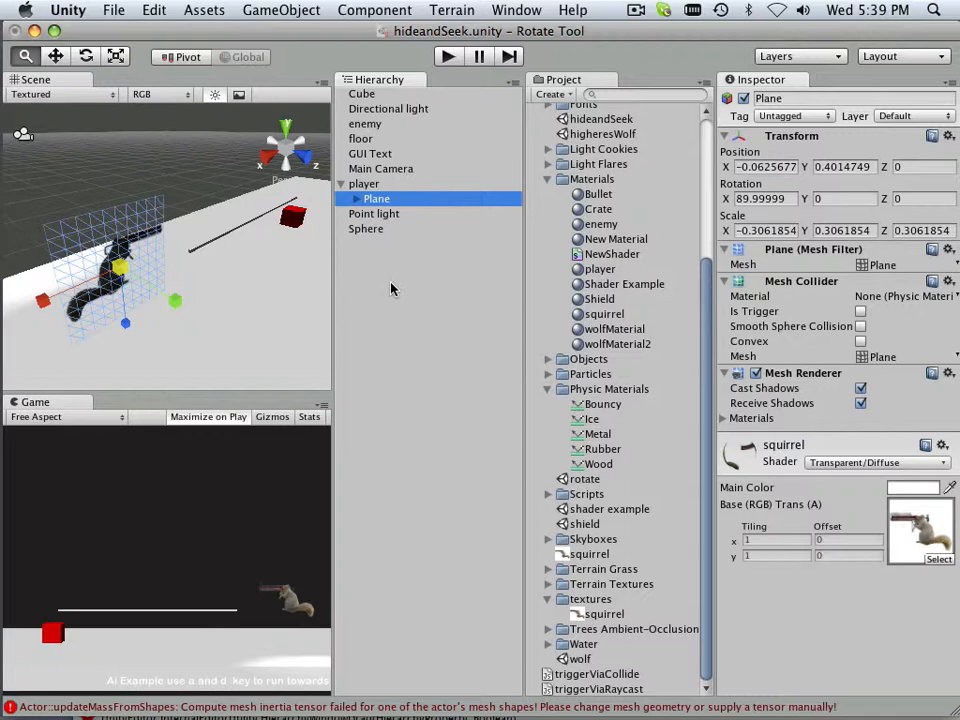
{"action": "mouse_move", "coordinate": [392, 230]}
{"action": "type", "text": "90"}
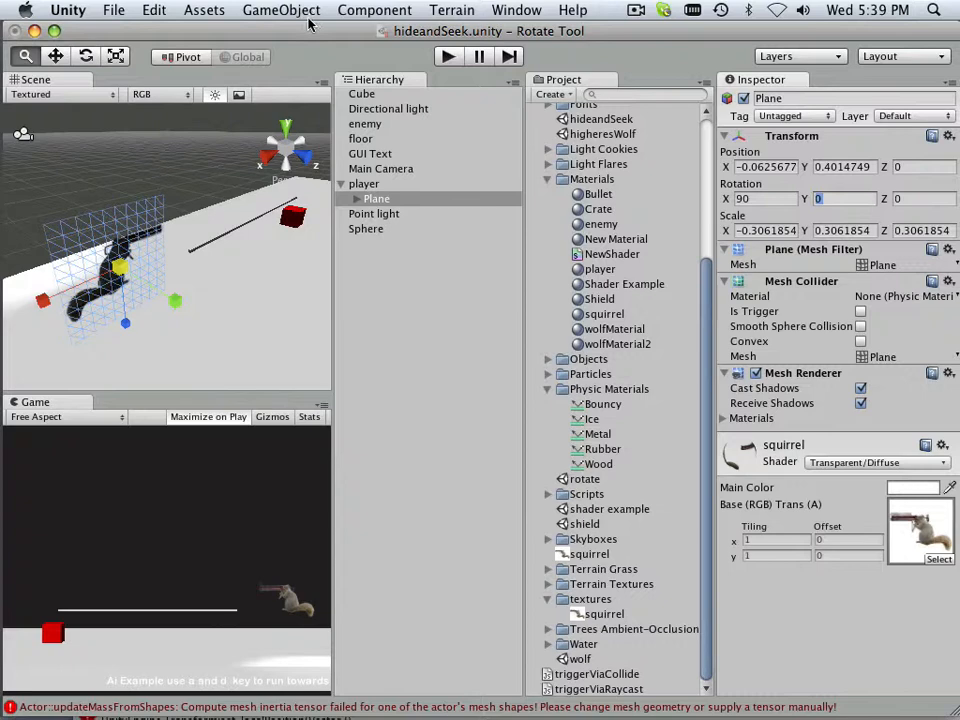
Add new Cube objects via GameObject > Create Other and begin renaming the top cube as a marker.
{"action": "left_click", "coordinate": [280, 10]}
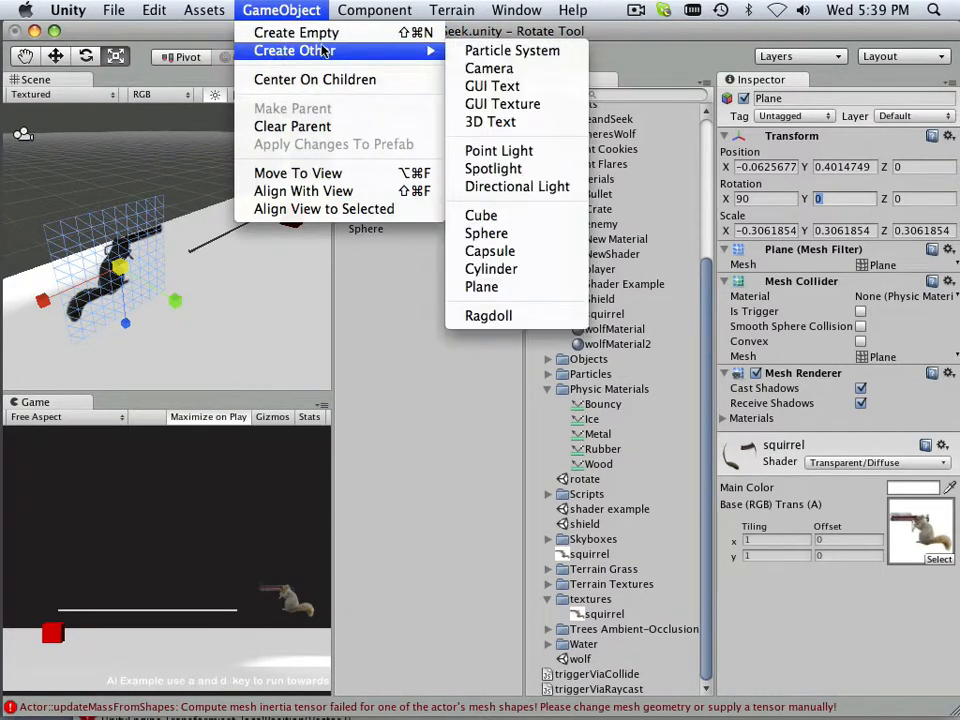
{"action": "left_click", "coordinate": [482, 216]}
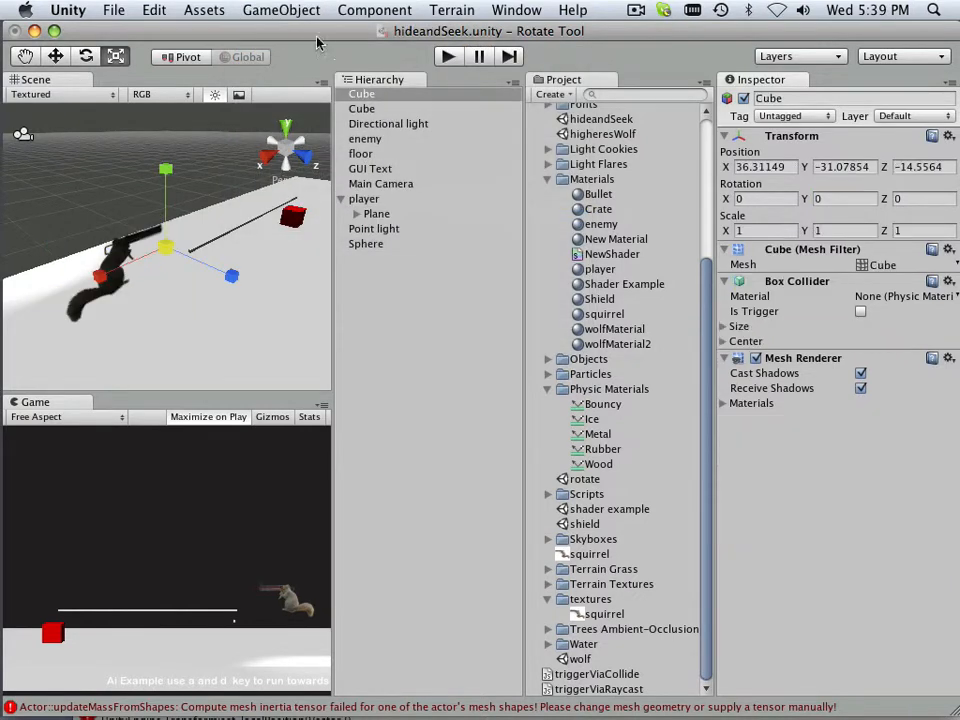
{"action": "left_click", "coordinate": [280, 10]}
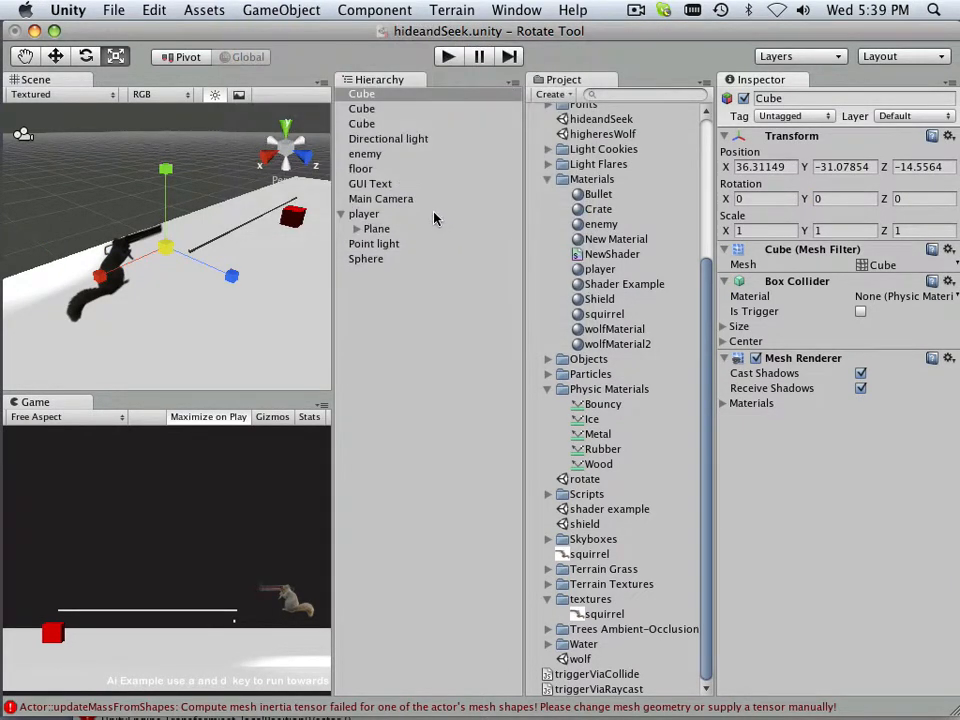
{"action": "left_click", "coordinate": [362, 94]}
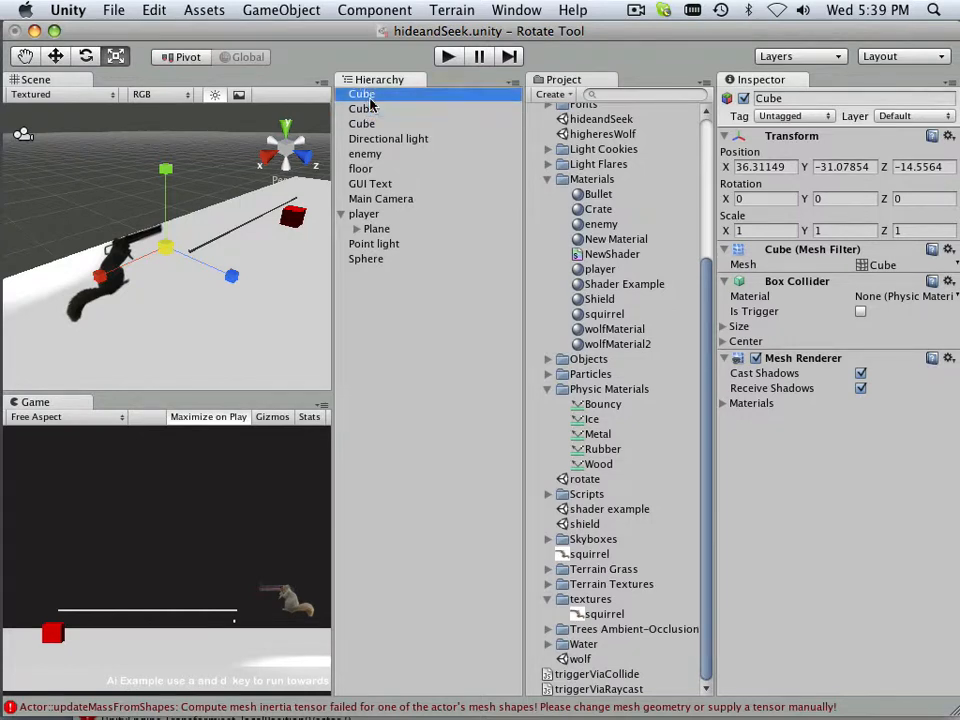
{"action": "mouse_move", "coordinate": [404, 112]}
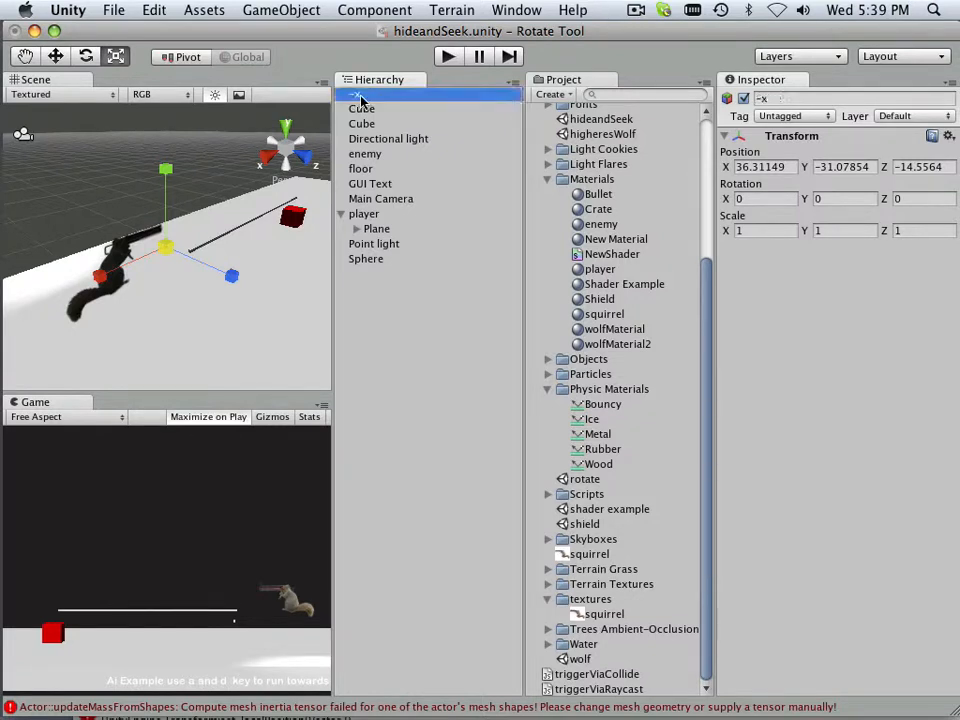
Strip the new cube's Box Collider down to a bare Transform and rename it x beside the -x marker.
{"action": "left_click", "coordinate": [360, 108]}
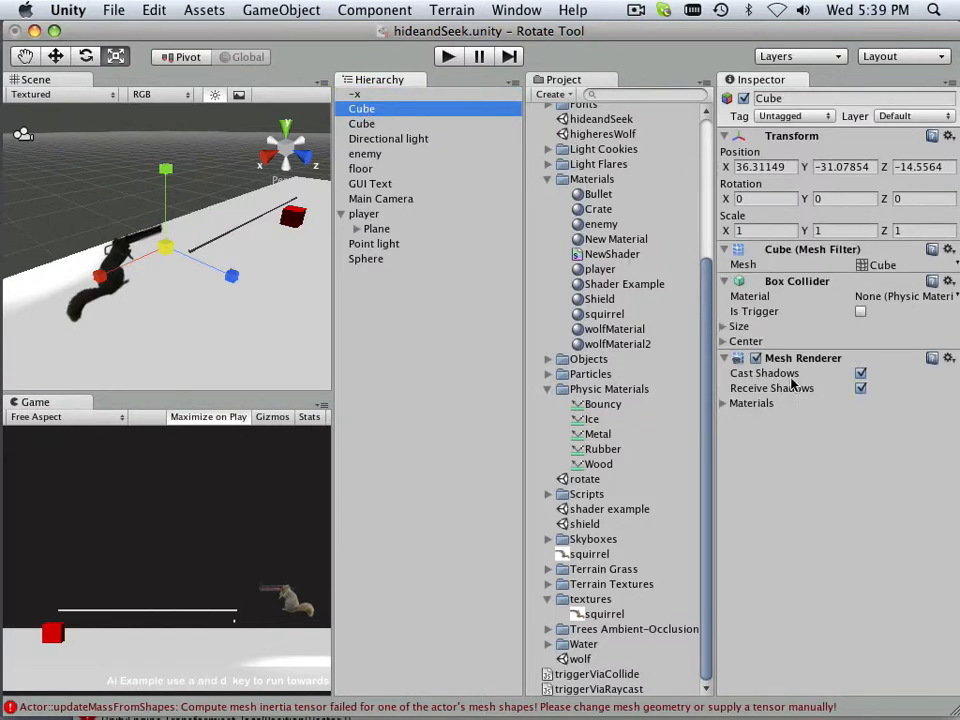
{"action": "left_click", "coordinate": [948, 356]}
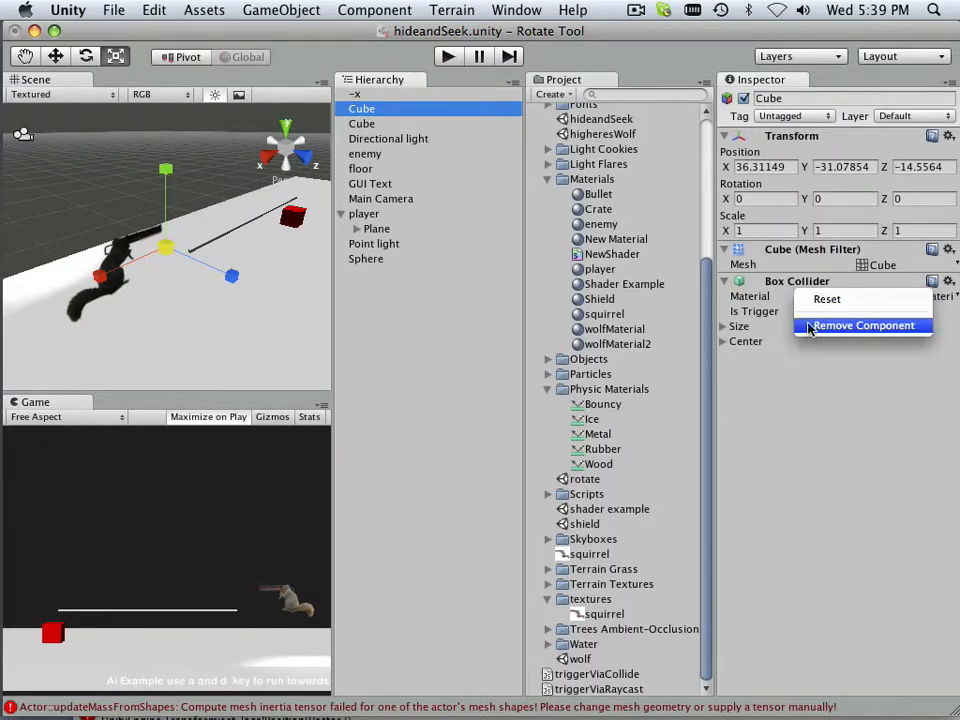
{"action": "left_click", "coordinate": [864, 324]}
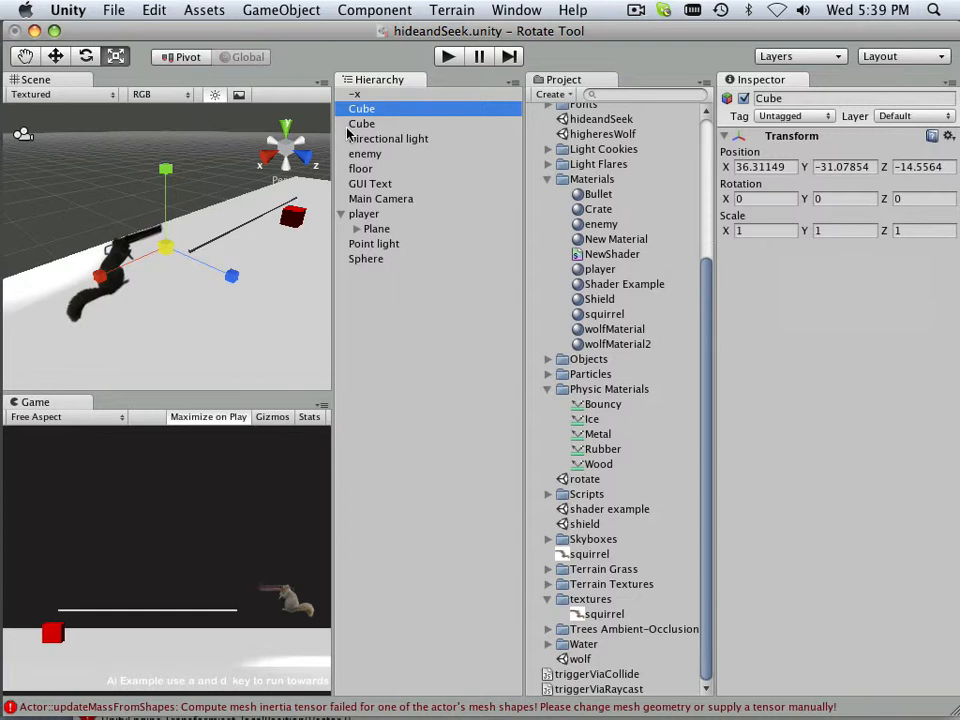
{"action": "double_click", "coordinate": [360, 108]}
{"action": "type", "text": "-x"}
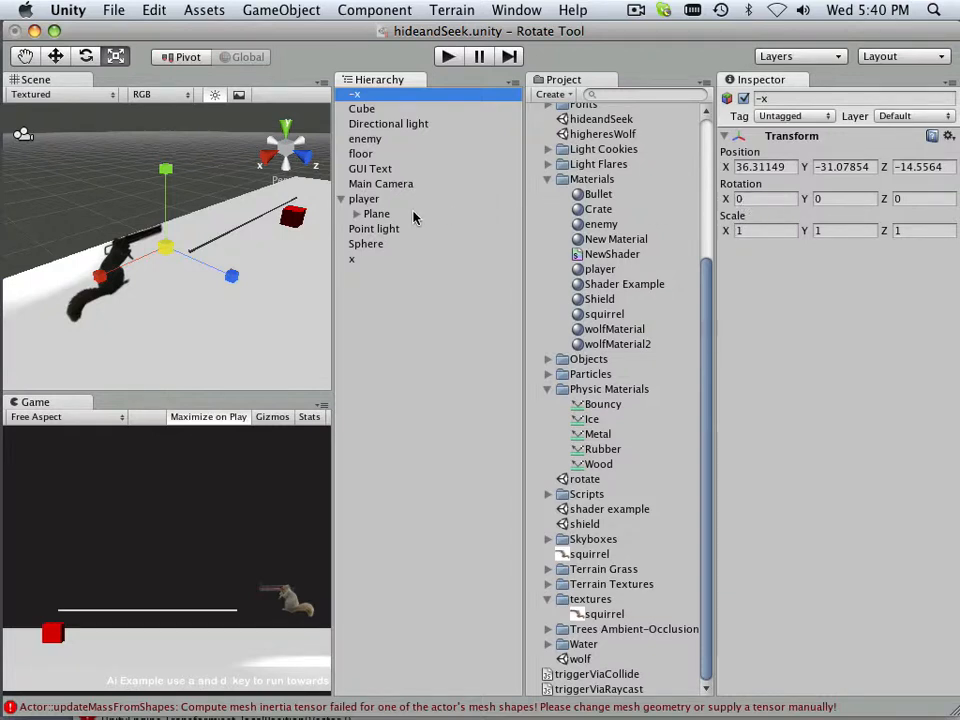
Copy the Plane's X rotation, set -x to X 90.00001, and edit the x marker's rotation toward X 90 and Y 180.
{"action": "left_click", "coordinate": [376, 212]}
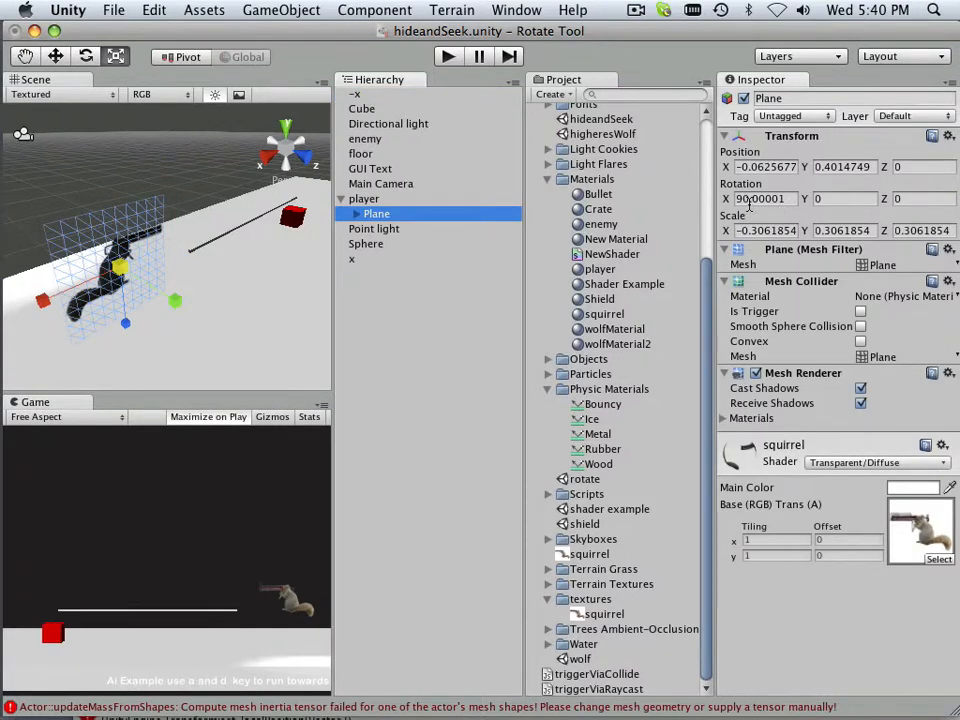
{"action": "triple_click", "coordinate": [764, 198]}
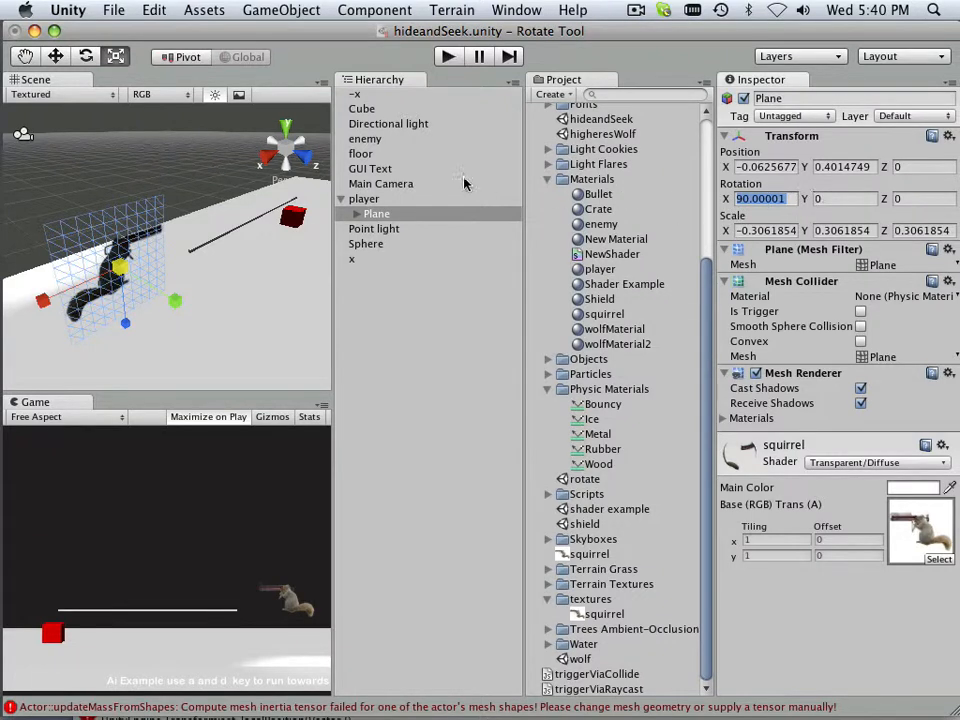
{"action": "left_click", "coordinate": [356, 94]}
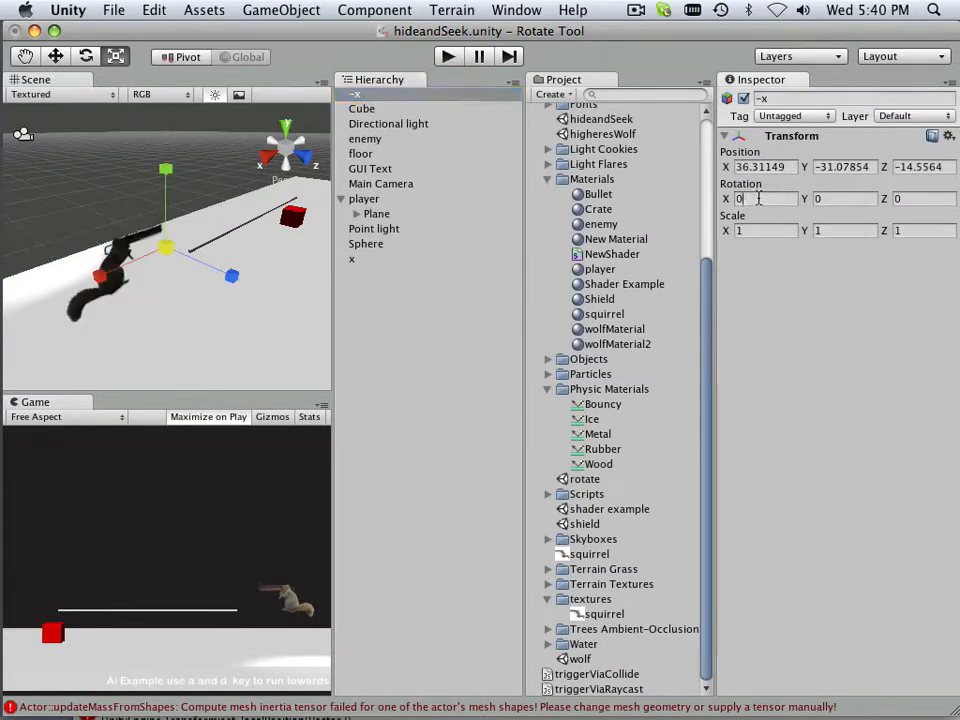
{"action": "type", "text": "90.00001"}
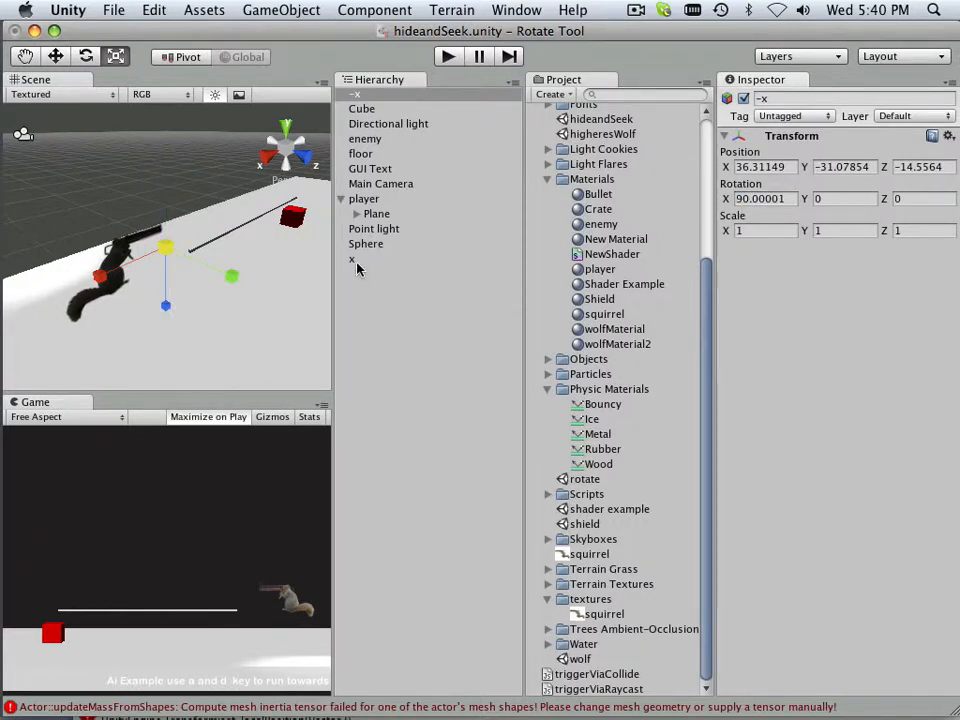
{"action": "left_click", "coordinate": [352, 260]}
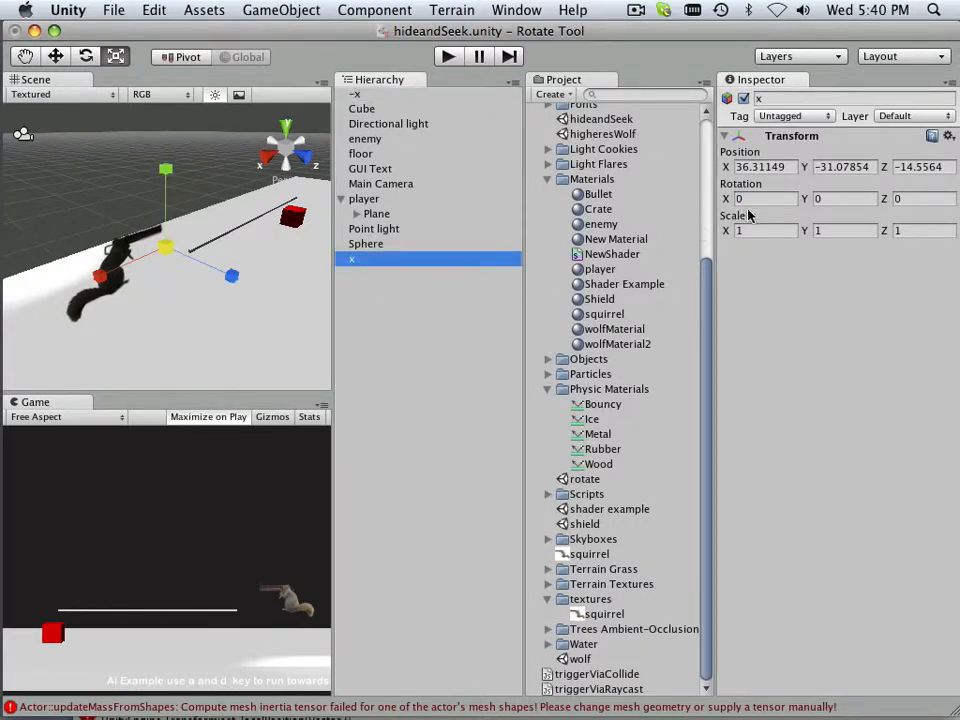
{"action": "left_click", "coordinate": [764, 198]}
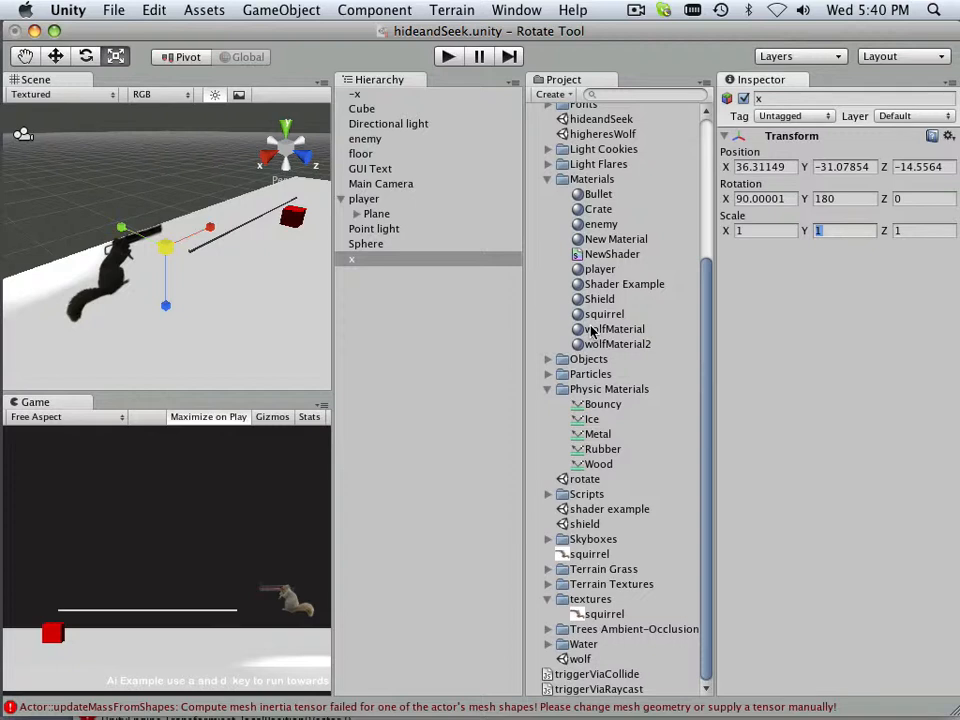
{"action": "mouse_move", "coordinate": [584, 332]}
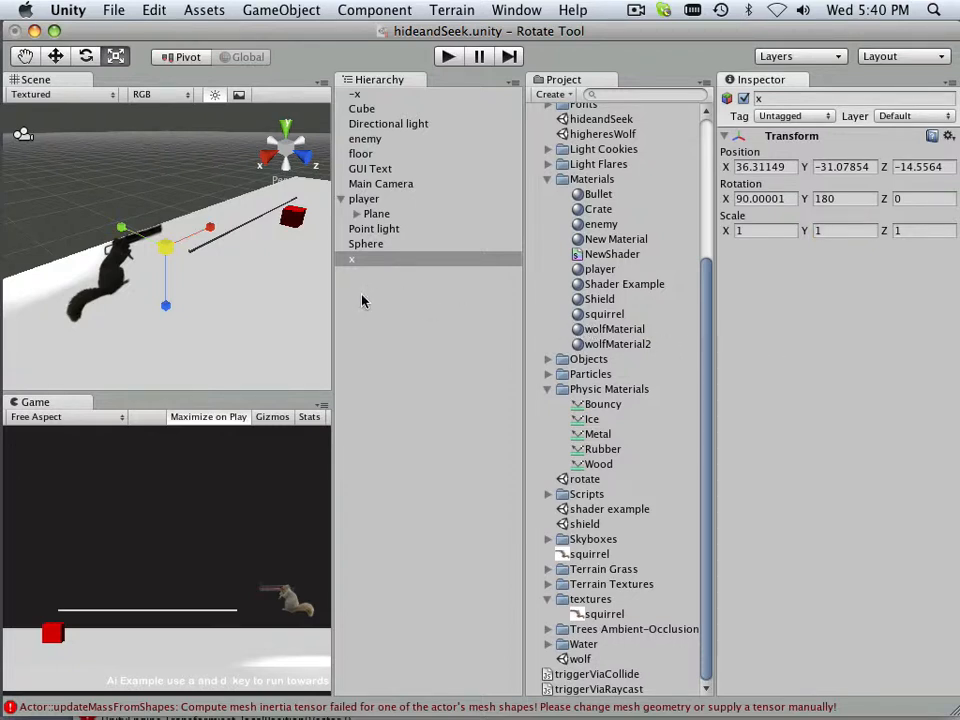
{"action": "mouse_move", "coordinate": [376, 334]}
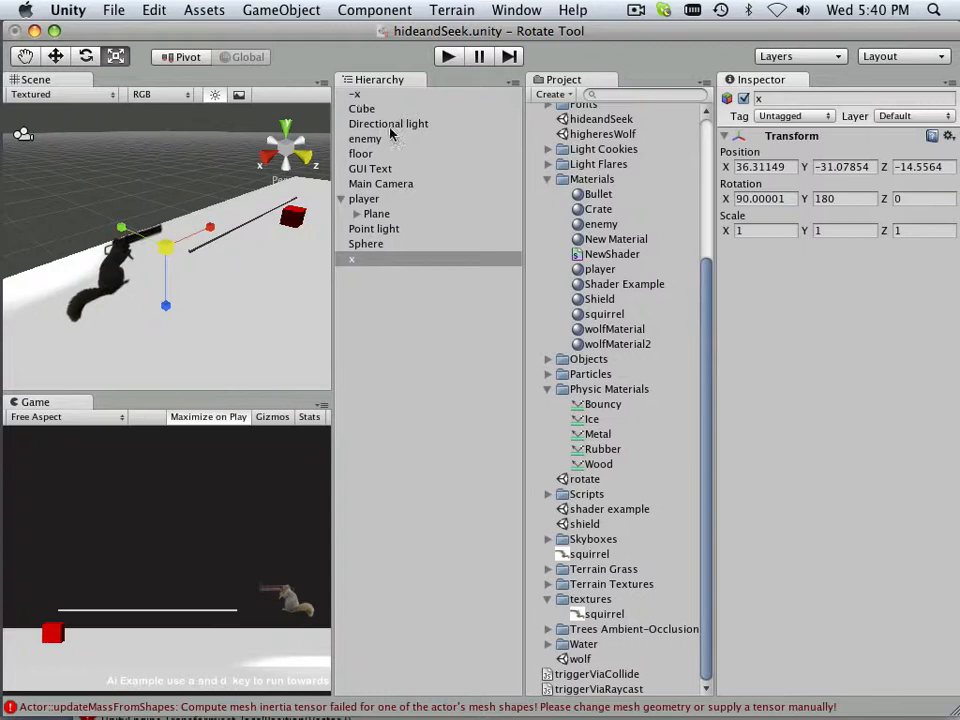
{"action": "mouse_move", "coordinate": [248, 288]}
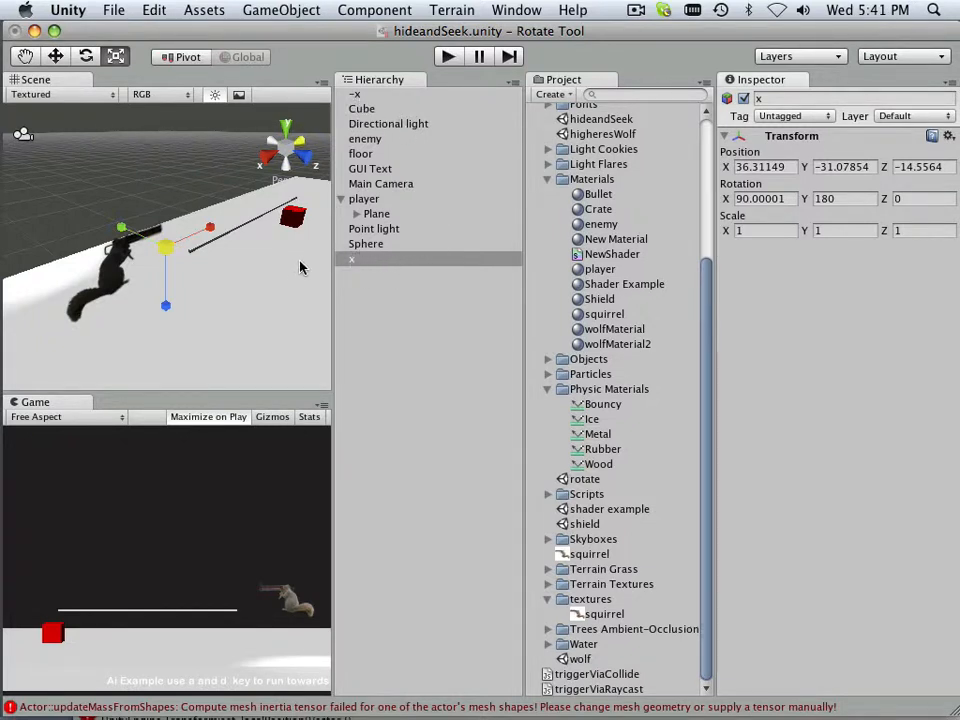
{"action": "mouse_move", "coordinate": [122, 230]}
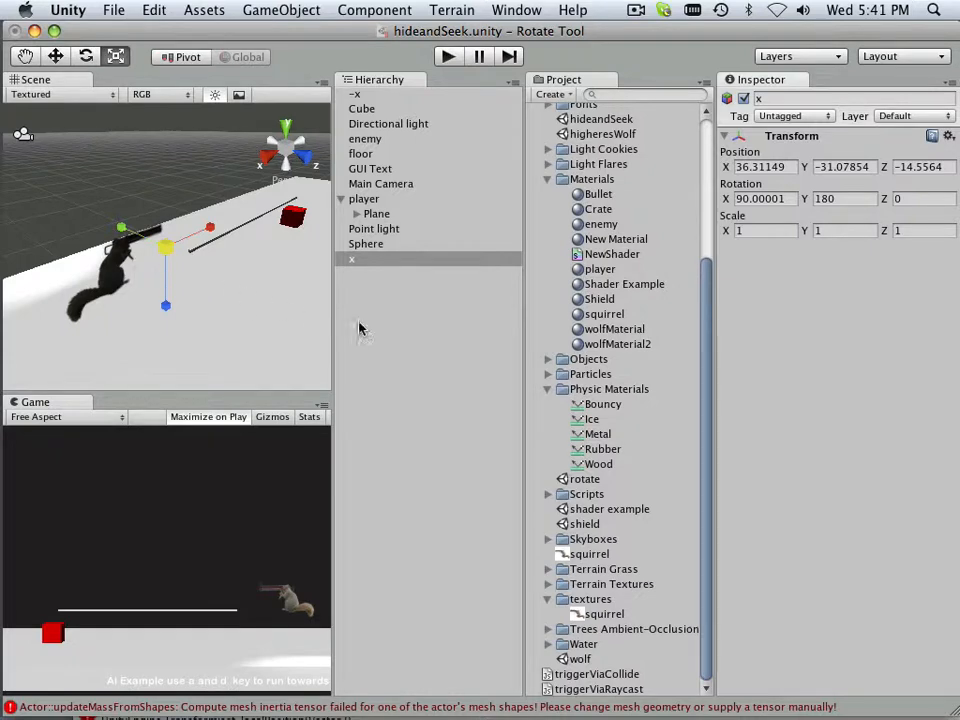
{"action": "mouse_move", "coordinate": [472, 356]}
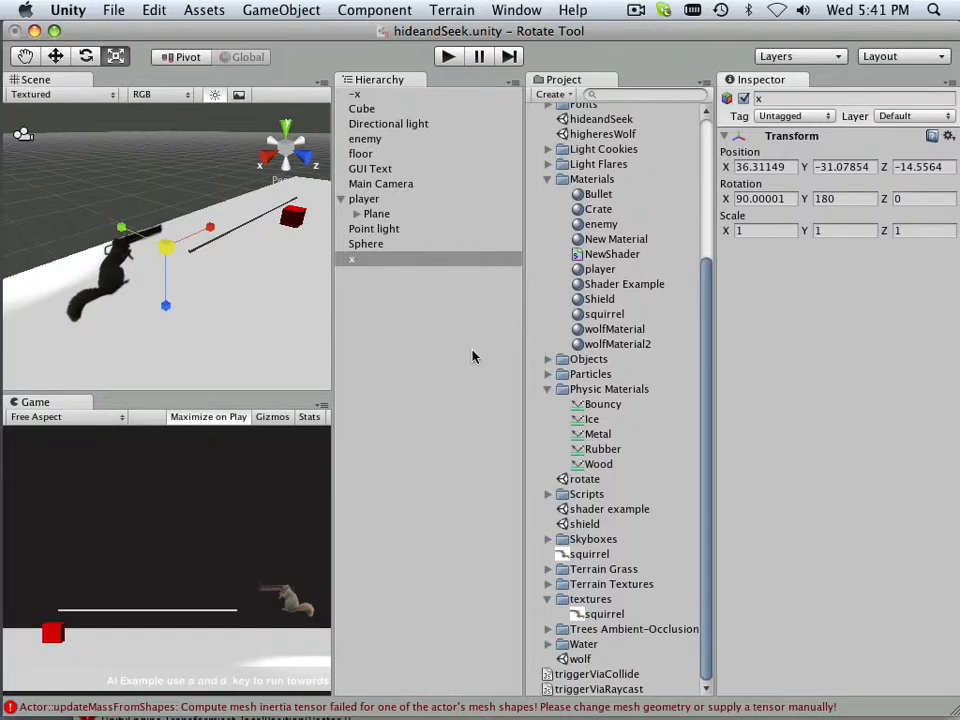
{"action": "scroll", "scroll_direction": "up", "scroll_amount": 3}
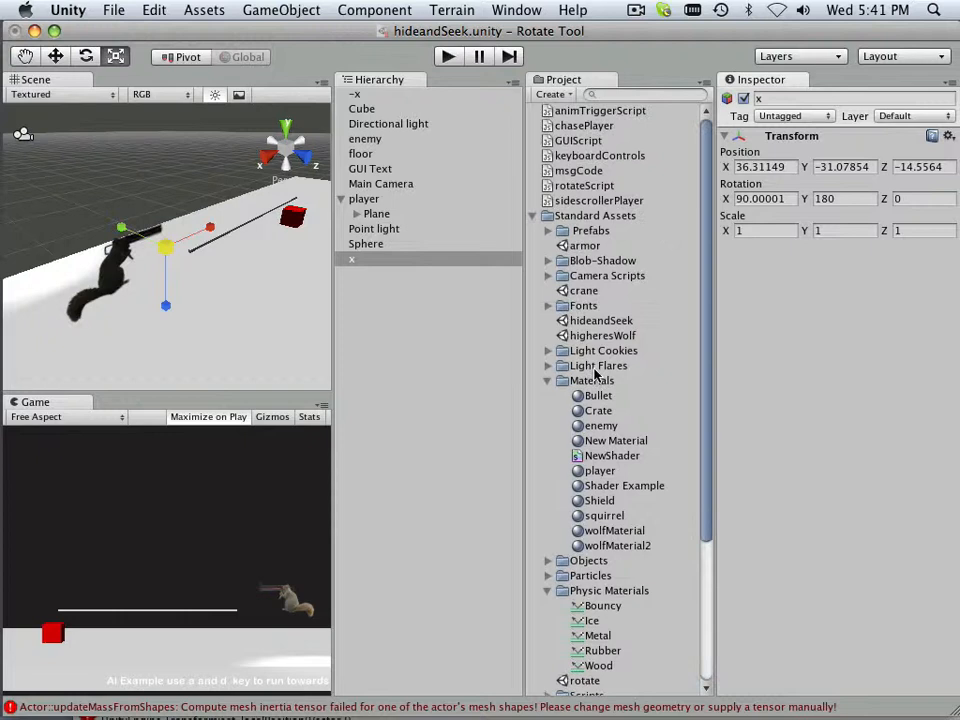